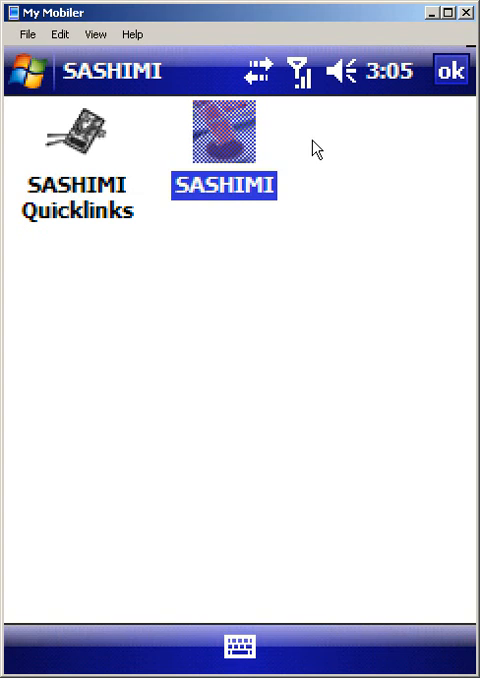
mouse_move(275, 15)
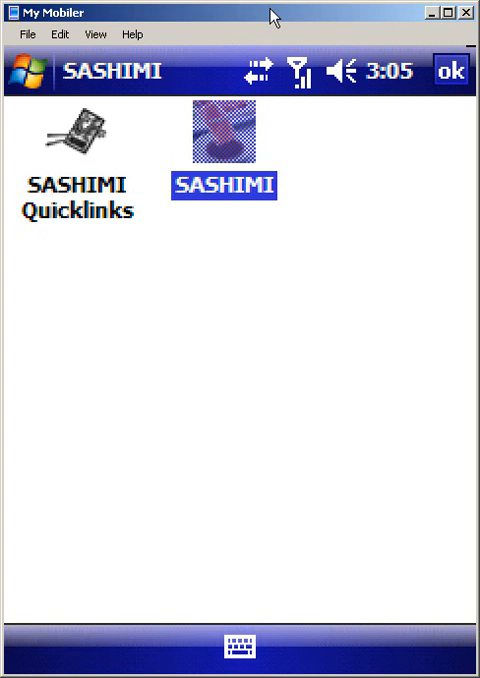
mouse_move(215, 130)
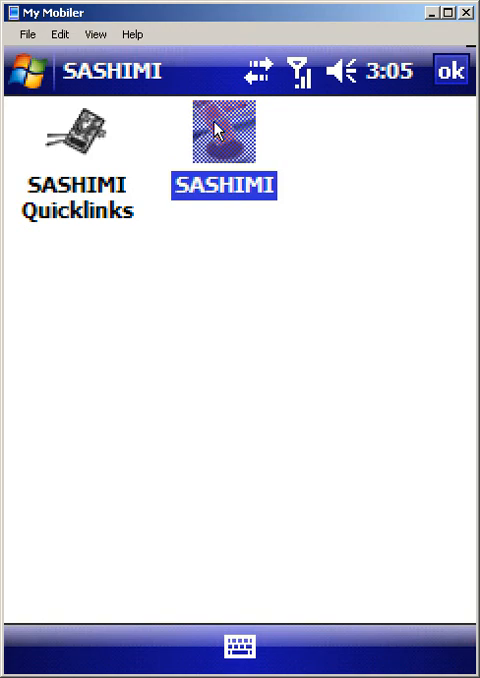
Launch the SASHIMI utility from its programs folder
double_click(220, 130)
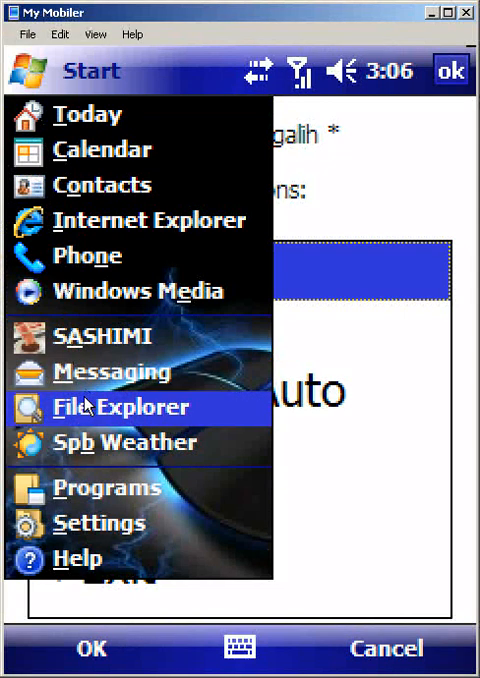
Browse File Explorer to the storage card's SASHIMI\Auto\CAB folder
left_click(125, 407)
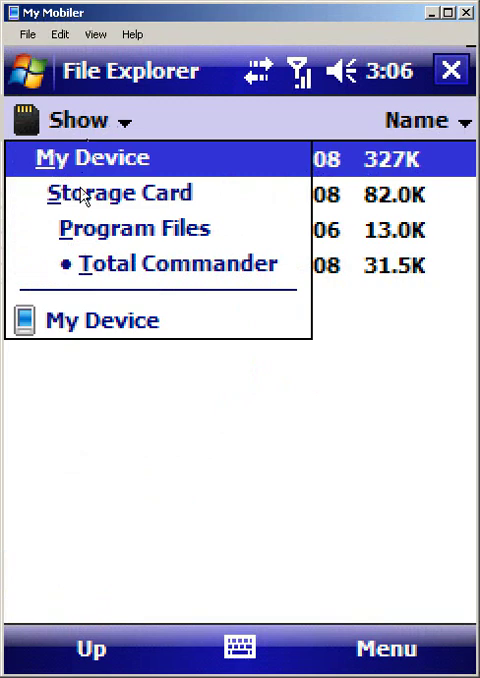
left_click(119, 193)
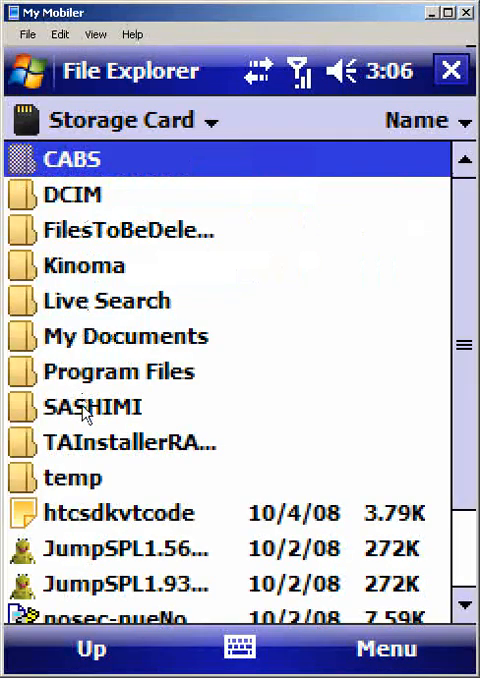
double_click(90, 407)
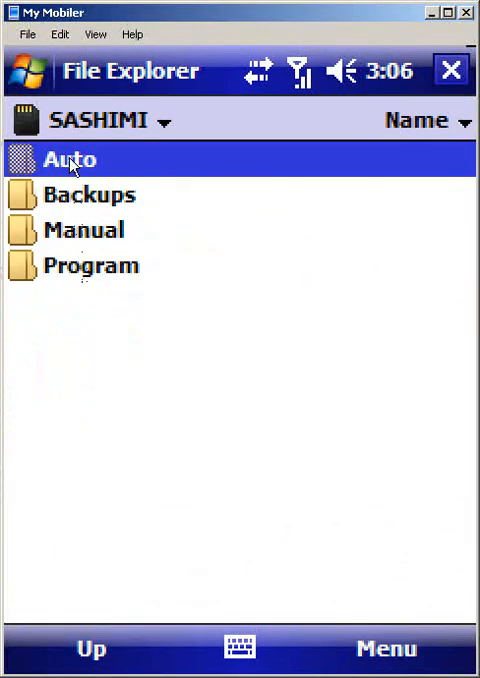
double_click(67, 159)
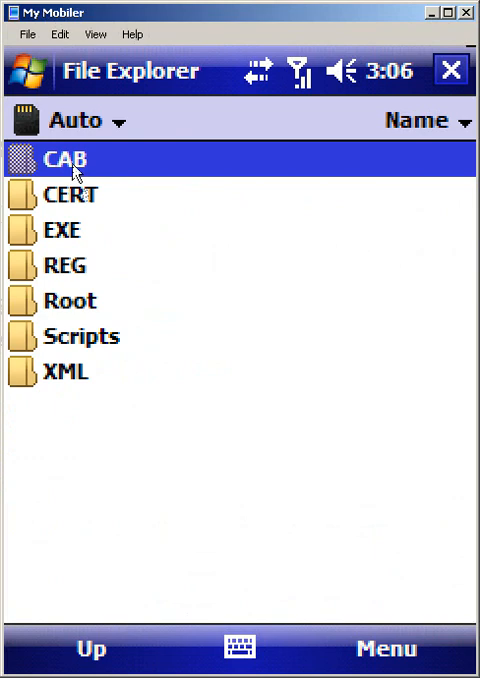
double_click(65, 159)
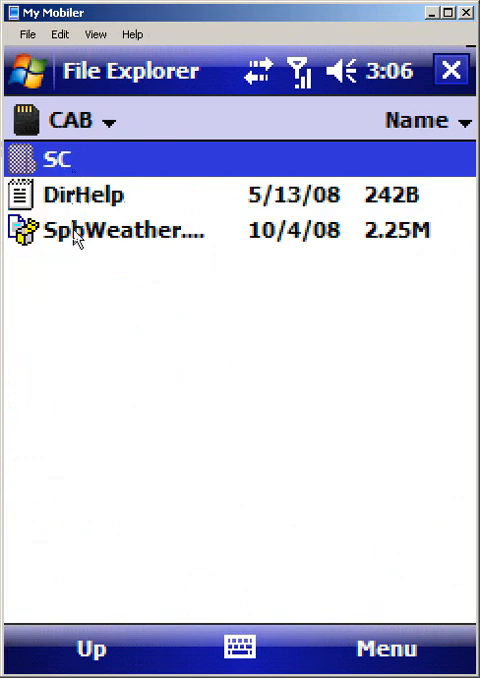
Delete the SpbWeather cab in CAB and the tcmdpocket cab in its SC subfolder
right_click(120, 231)
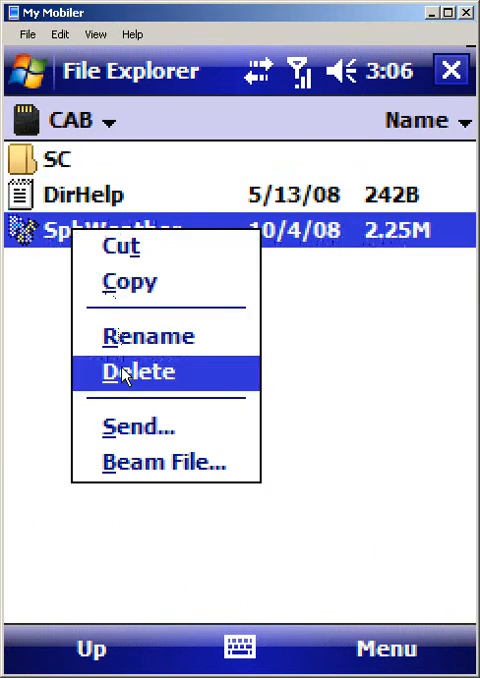
left_click(137, 371)
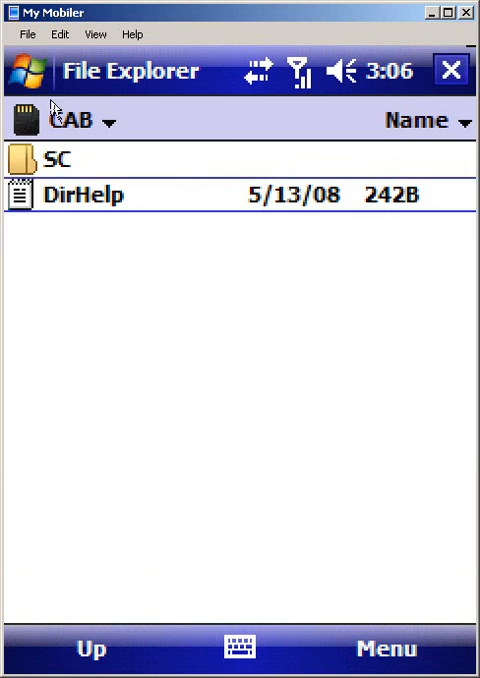
double_click(52, 161)
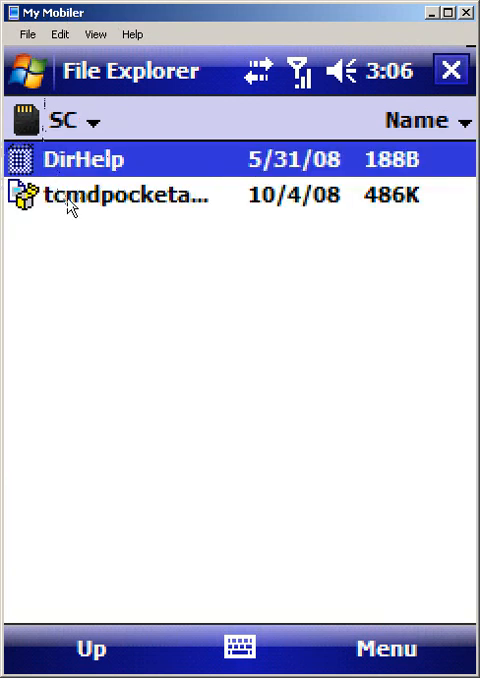
right_click(120, 195)
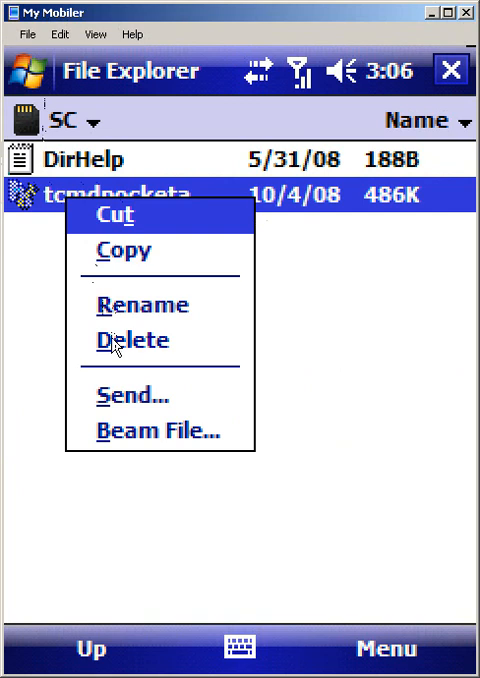
left_click(132, 341)
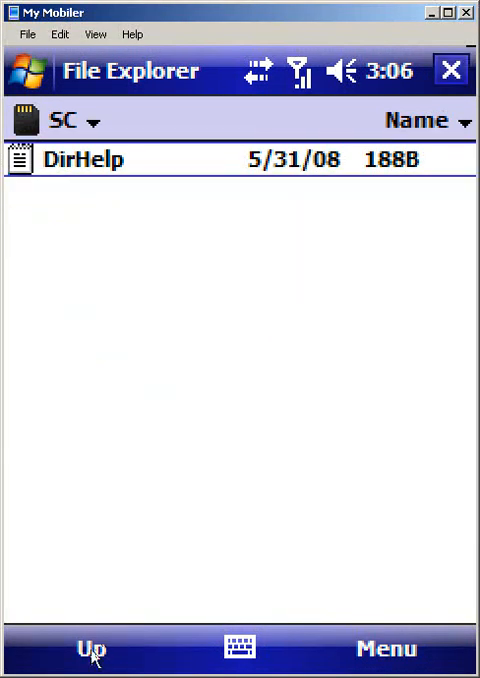
Delete the SPBWeather registry file from the Auto\REG folder
left_click(90, 649)
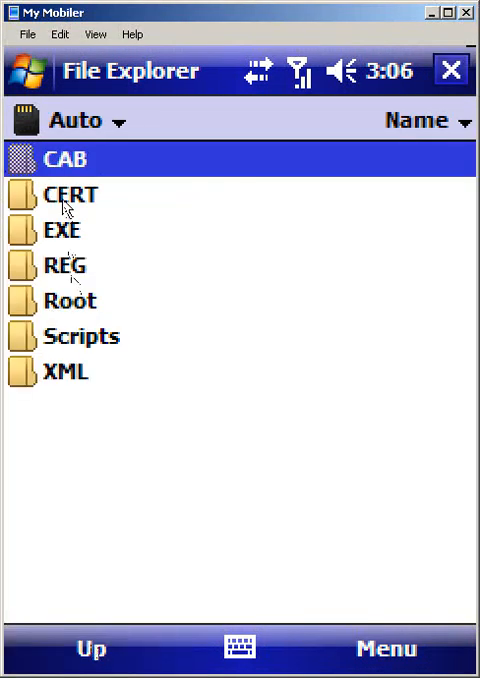
double_click(63, 265)
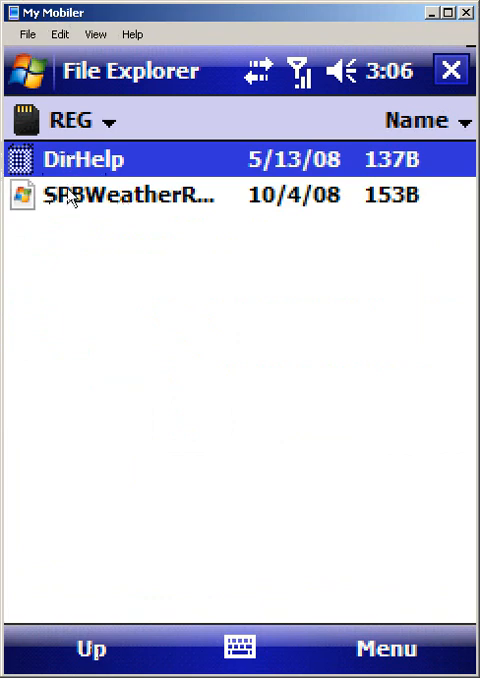
left_click(140, 195)
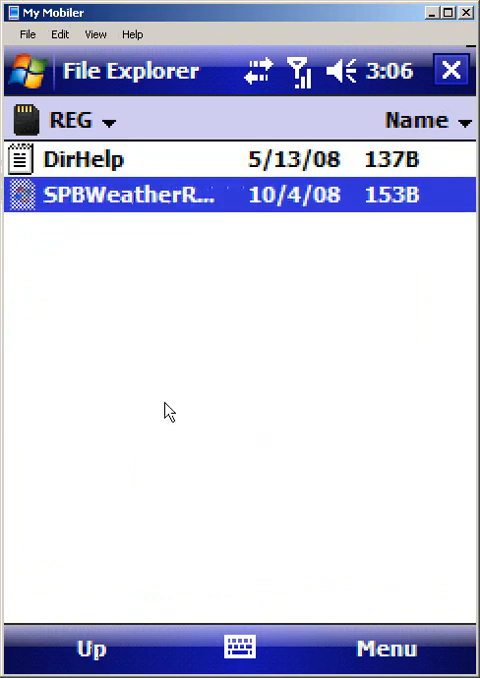
left_click(90, 649)
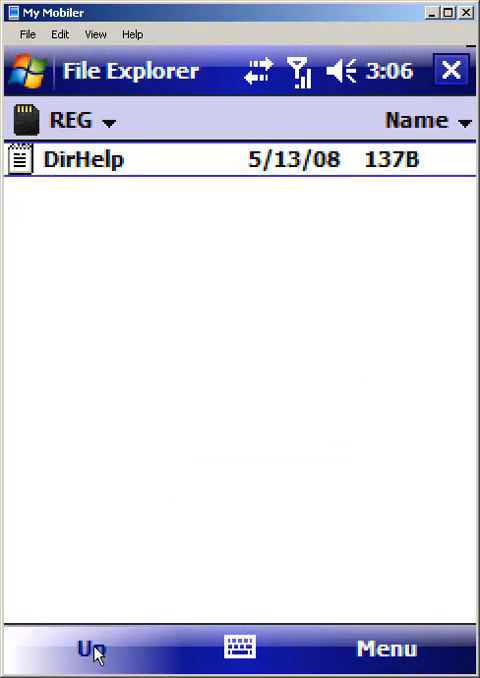
Delete the Makisu file from the Auto\XML folder, confirming with Yes
left_click(90, 648)
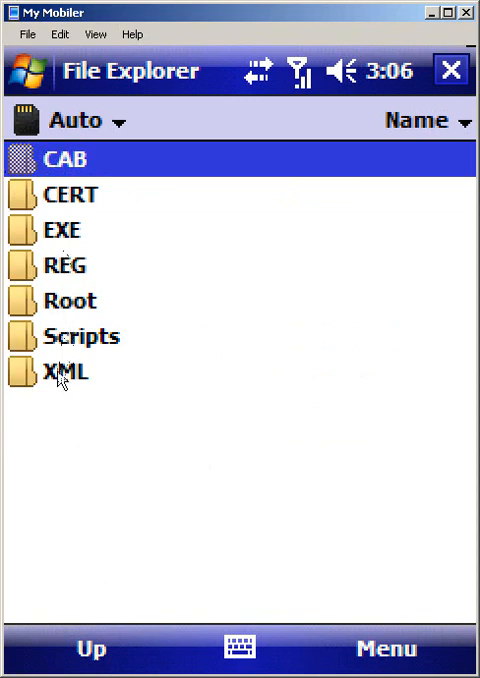
double_click(66, 371)
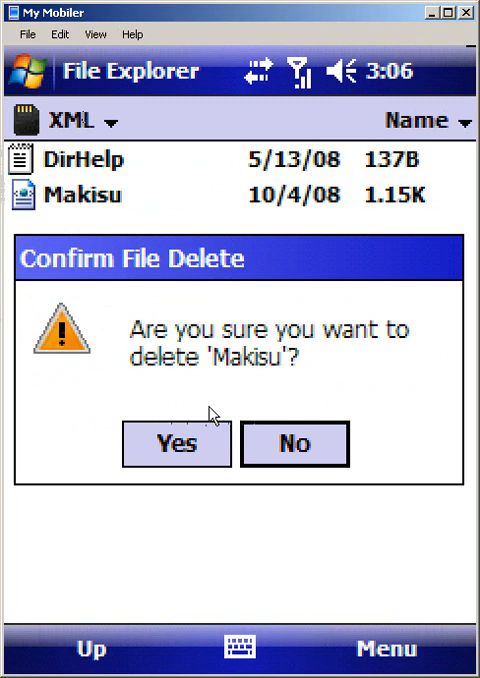
left_click(175, 443)
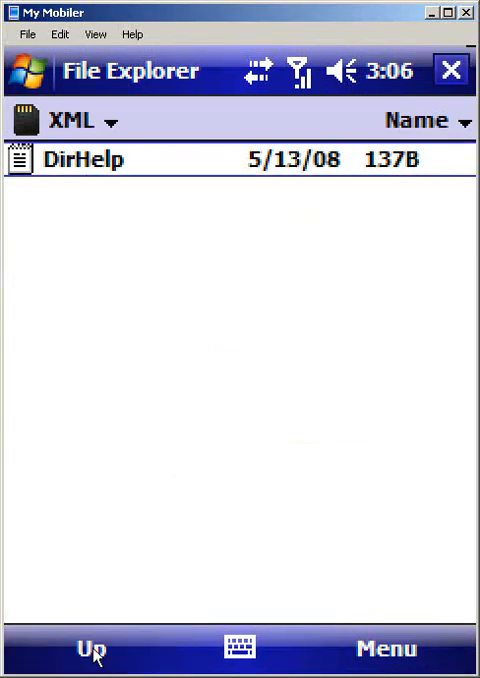
Move into the Auto\Root folder and bring up its folder context menu
left_click(89, 648)
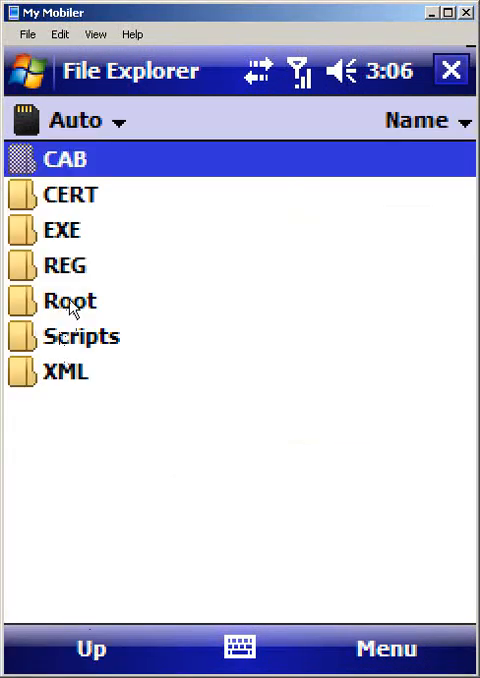
double_click(67, 301)
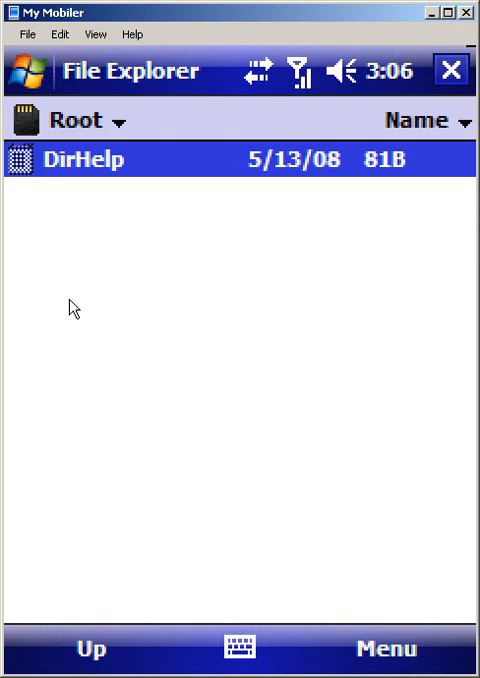
left_click(85, 120)
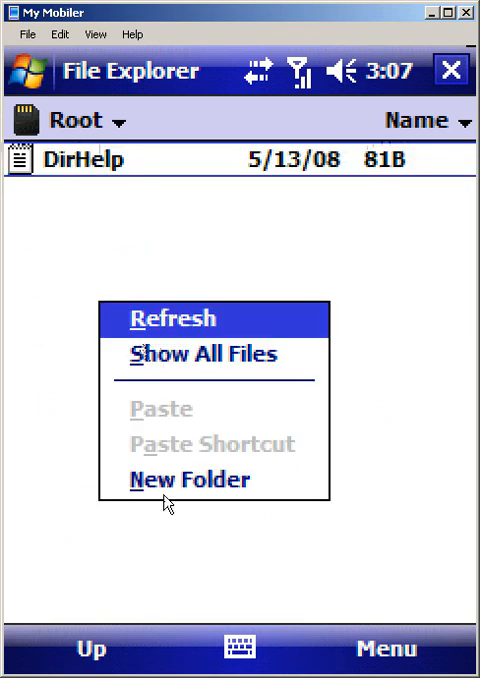
Create a new folder named SASHIMI Test inside Root, check inside it, and return to Root
left_click(189, 479)
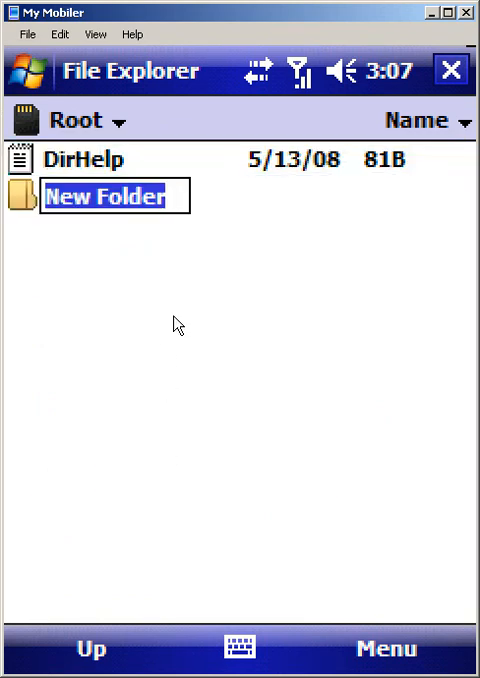
type("SA")
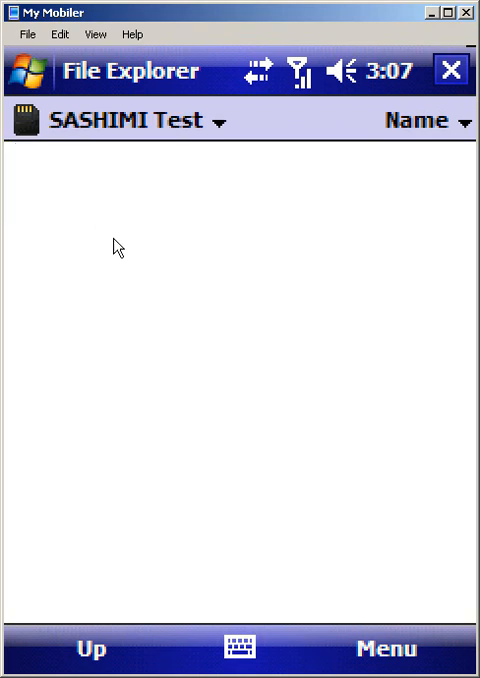
mouse_move(155, 350)
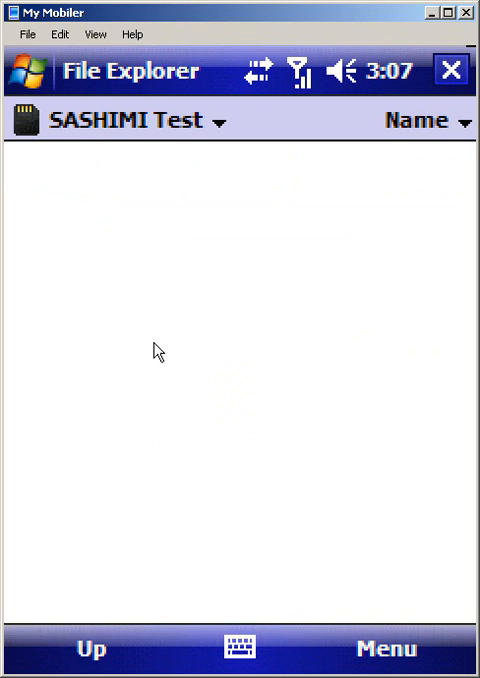
left_click(90, 648)
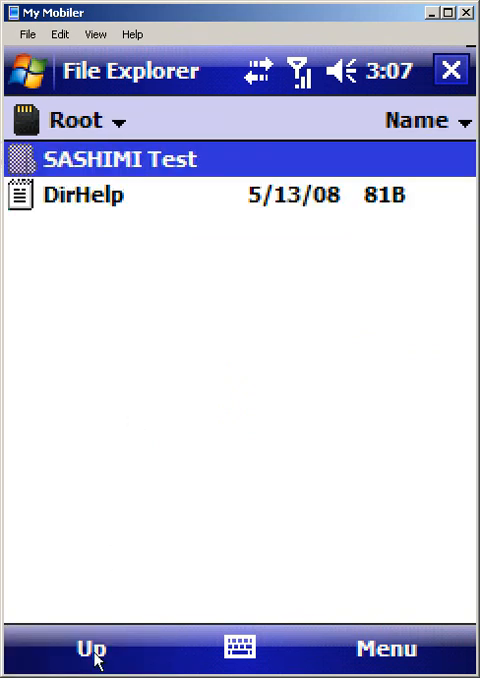
mouse_move(119, 579)
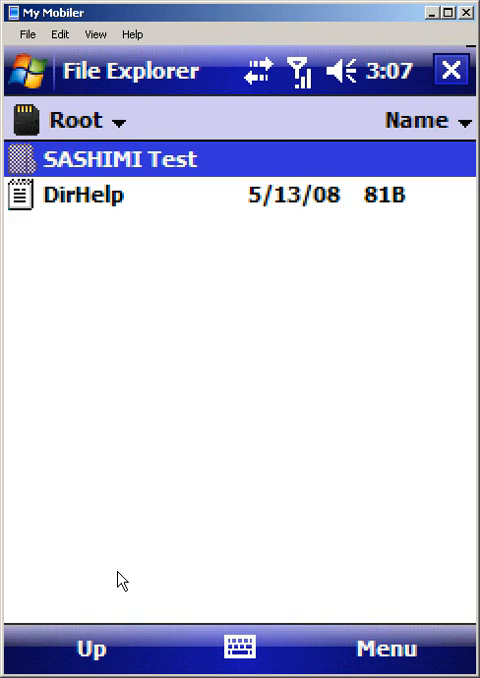
double_click(117, 159)
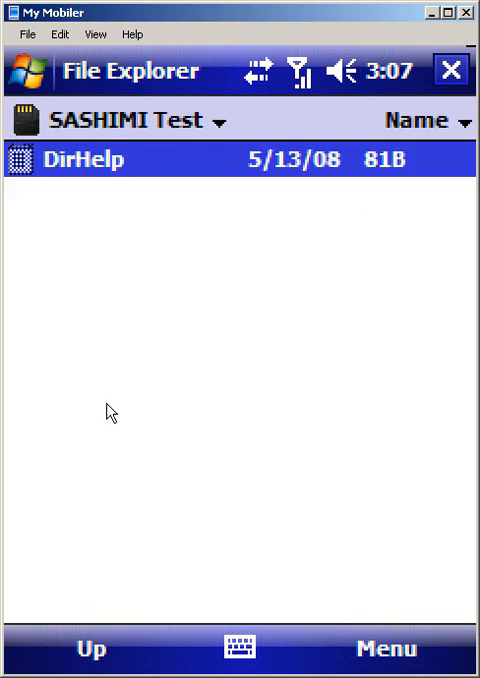
left_click(88, 649)
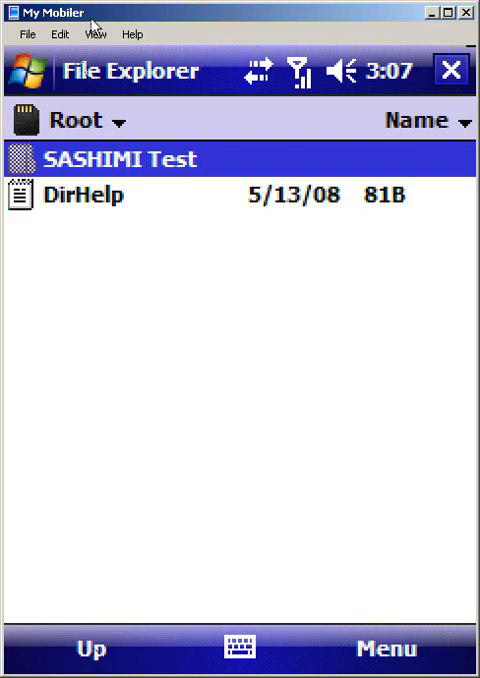
mouse_move(127, 172)
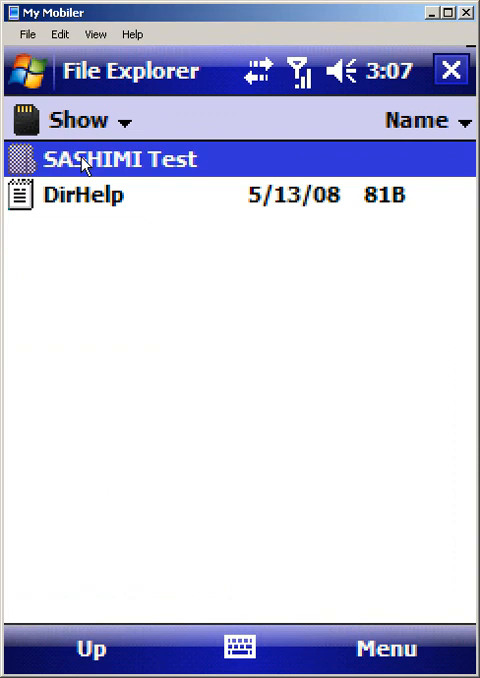
Switch File Explorer from Storage Card to the My Device memory root
left_click(90, 649)
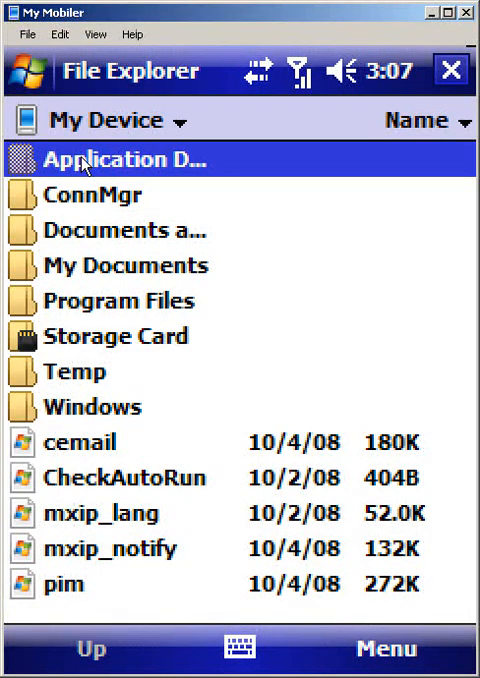
mouse_move(40, 95)
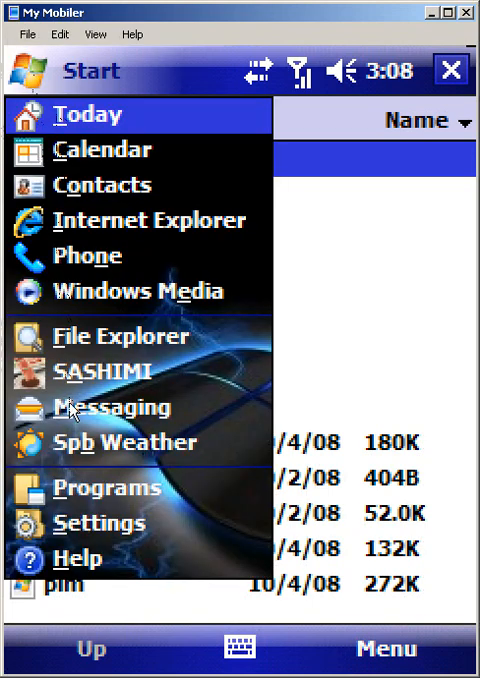
Browse into Windows\Start Menu\Programs on the device, where the Makisu shortcut is listed
left_click(105, 488)
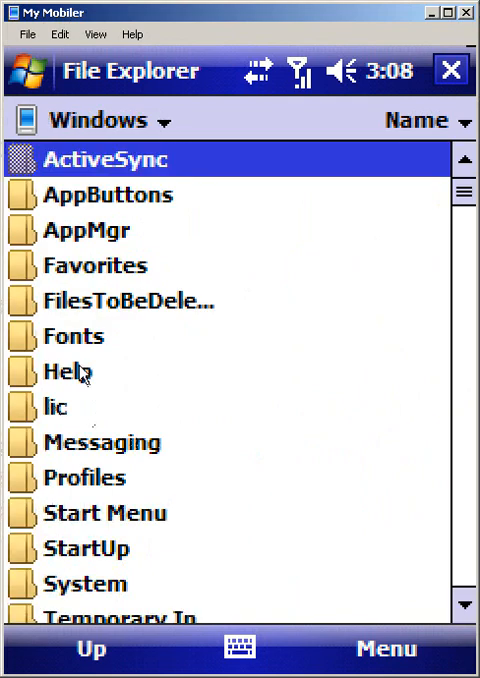
left_click(103, 513)
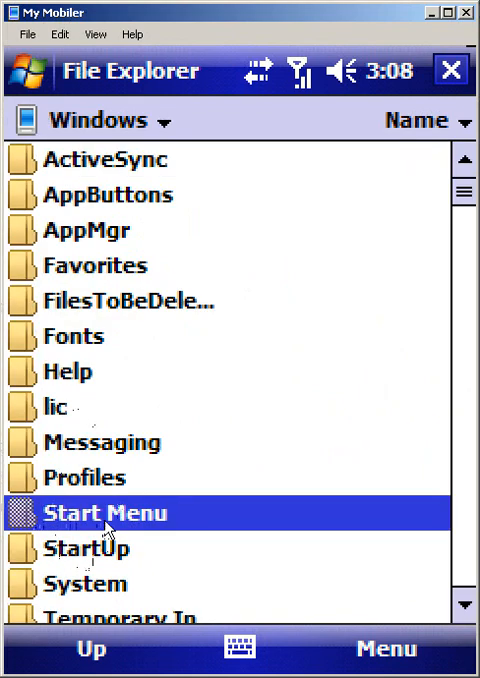
double_click(106, 513)
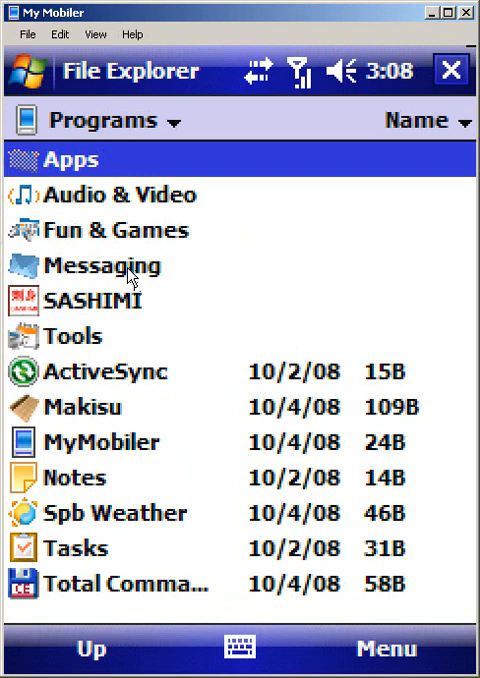
mouse_move(95, 340)
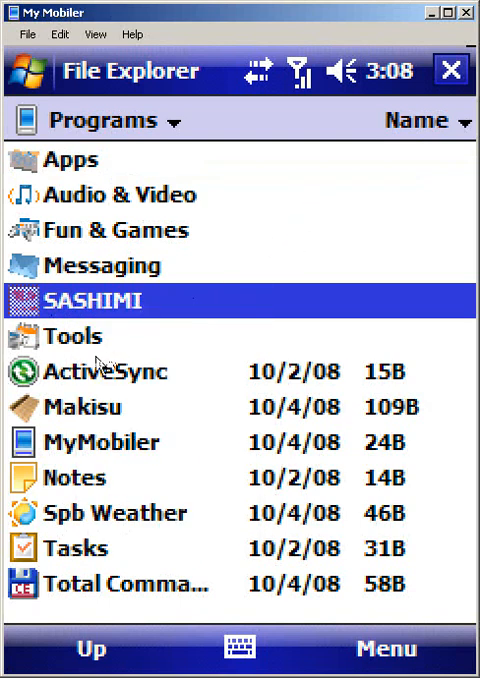
mouse_move(75, 553)
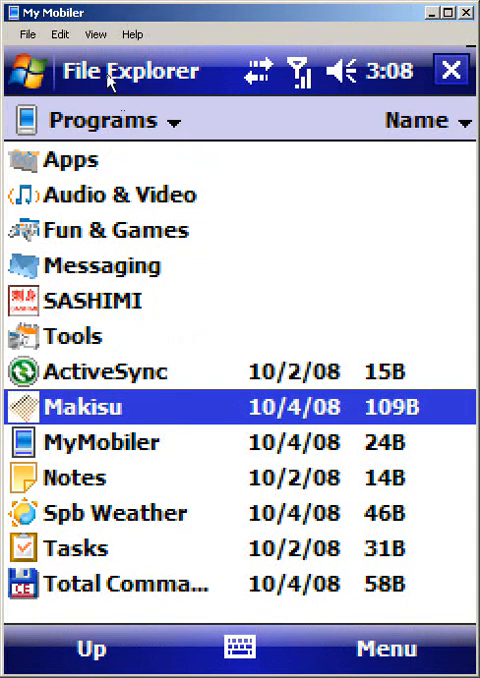
left_click(90, 120)
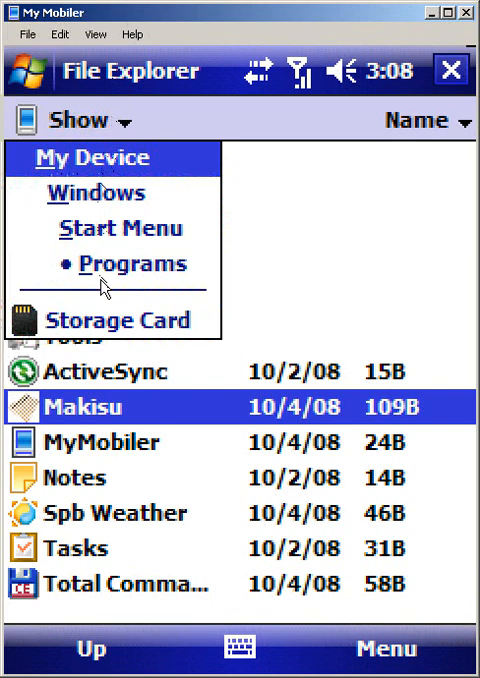
Back on the storage card Root, create a Windows folder and enter it
left_click(118, 320)
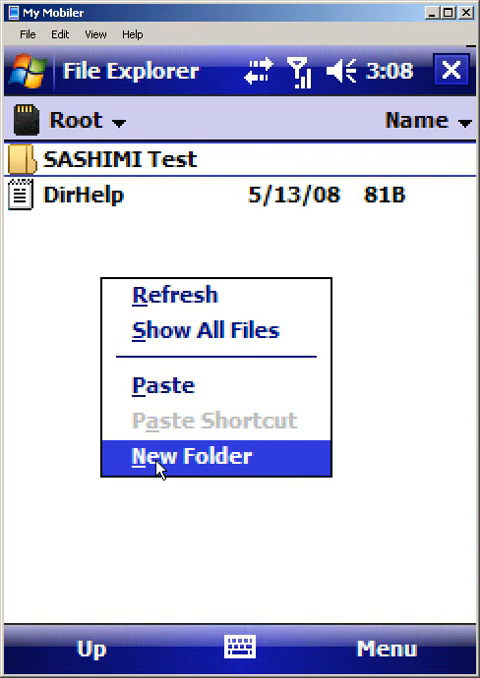
left_click(189, 457)
type("Windows")
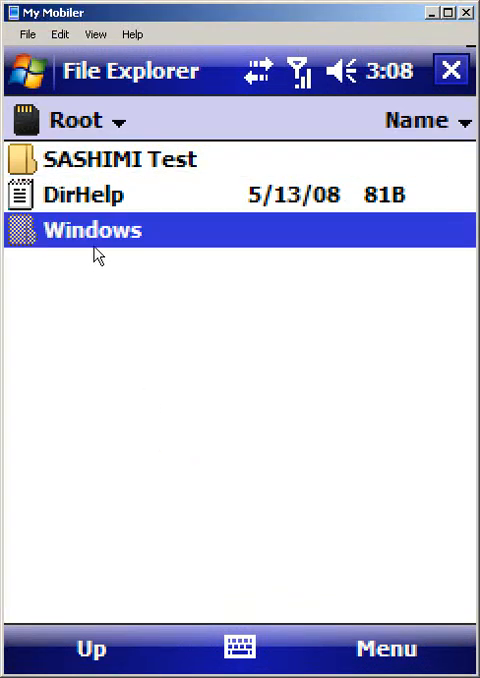
double_click(90, 230)
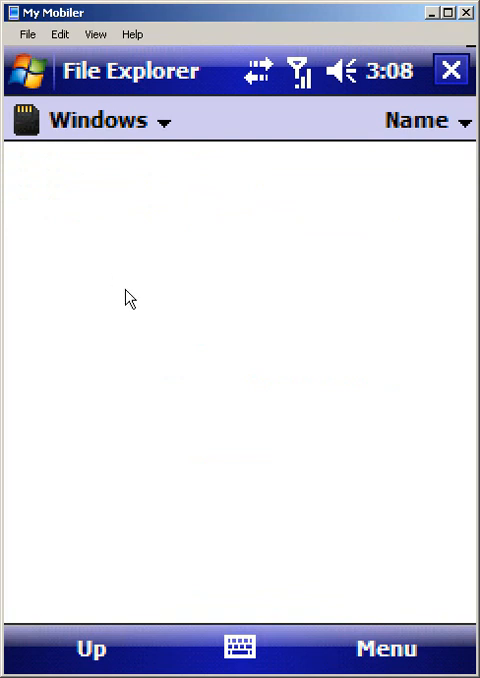
mouse_move(164, 418)
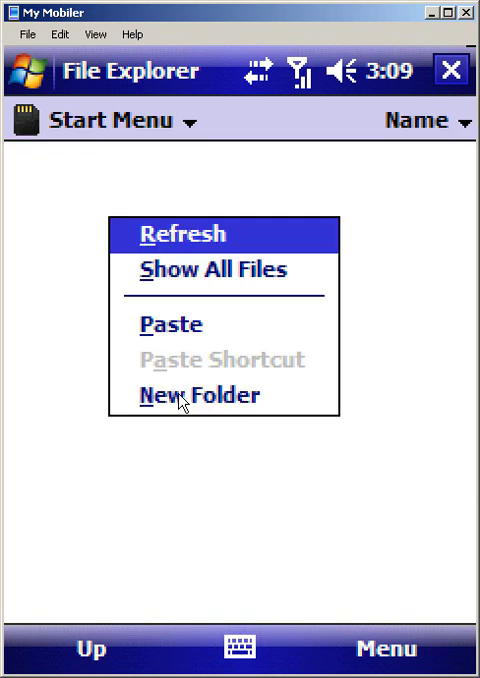
Add Start Menu and Programs folders beneath it and paste the Makisu shortcut into Programs
left_click(200, 395)
type("Programs")
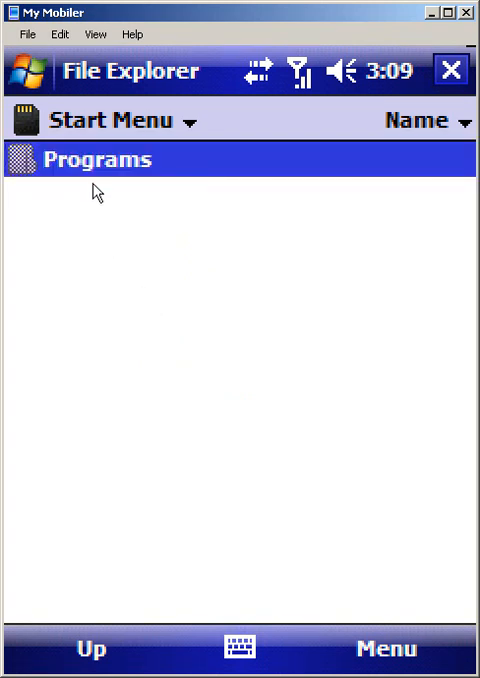
double_click(90, 159)
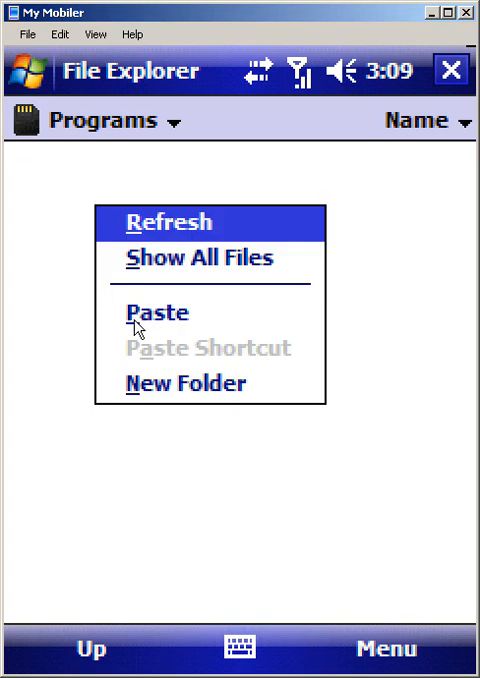
left_click(151, 312)
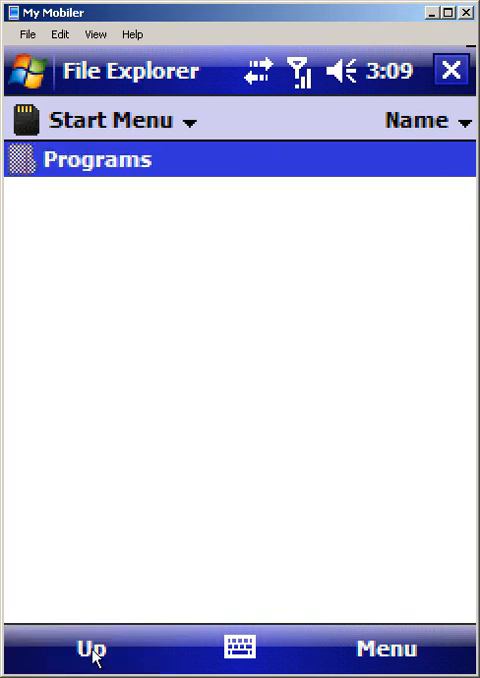
Go up two levels to return to the storage card Root
left_click(93, 649)
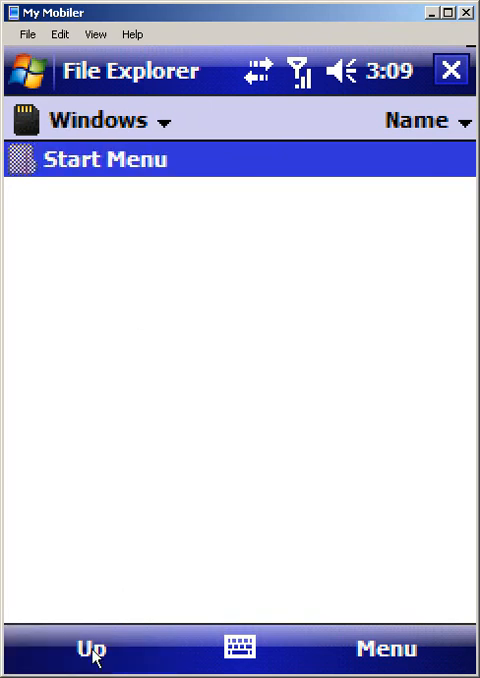
left_click(88, 648)
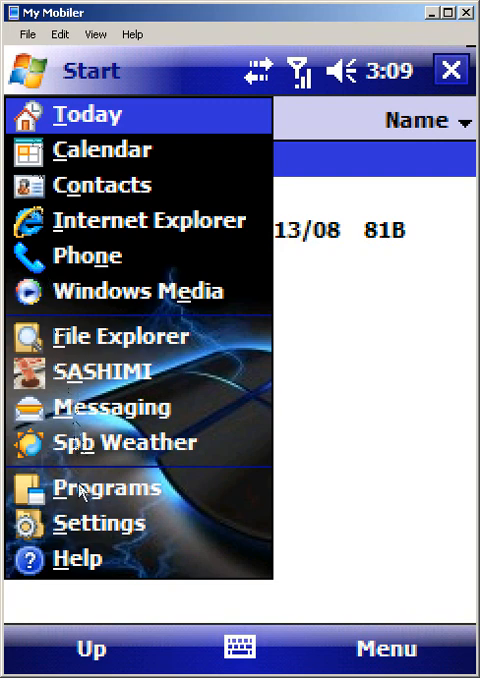
Close File Explorer, let SASHIMI finish its Auto Phase, cancel out, and bring up Start
left_click(107, 488)
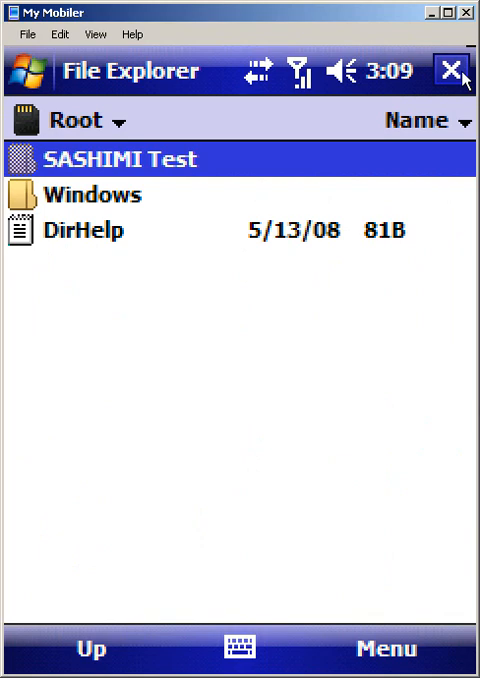
double_click(130, 159)
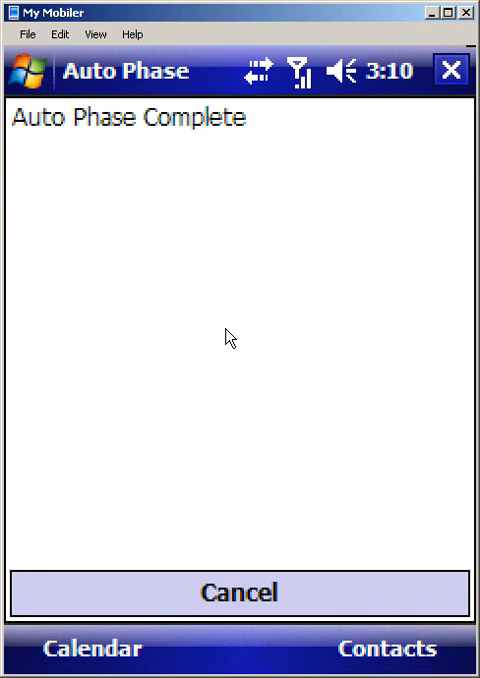
left_click(239, 592)
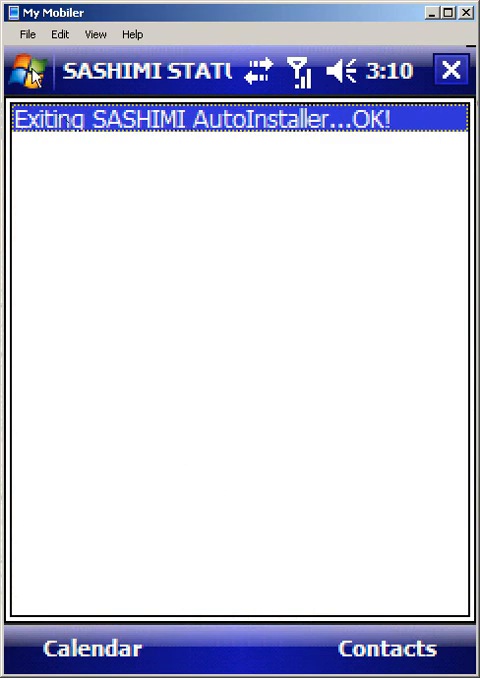
left_click(30, 71)
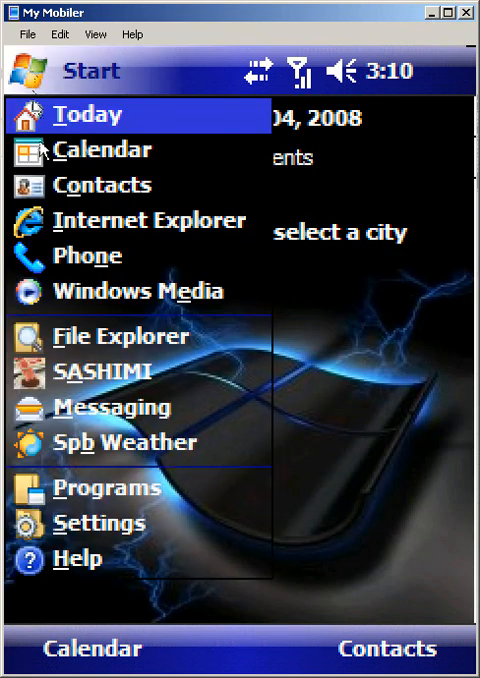
In File Explorer, browse device memory and confirm SASHIMI Test now contains DirHelp
left_click(120, 336)
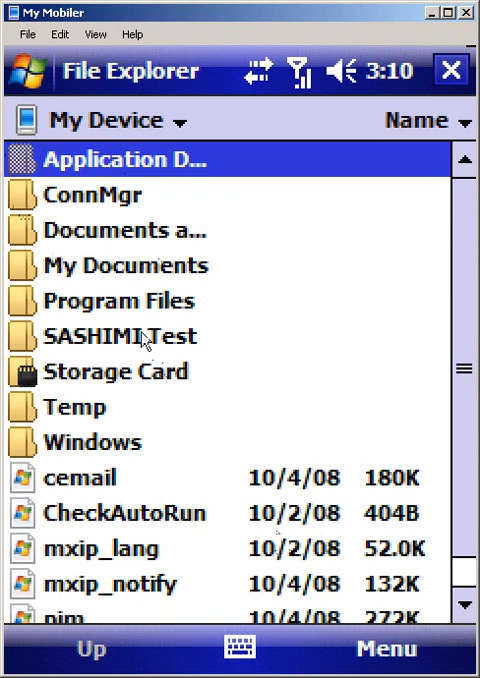
left_click(118, 371)
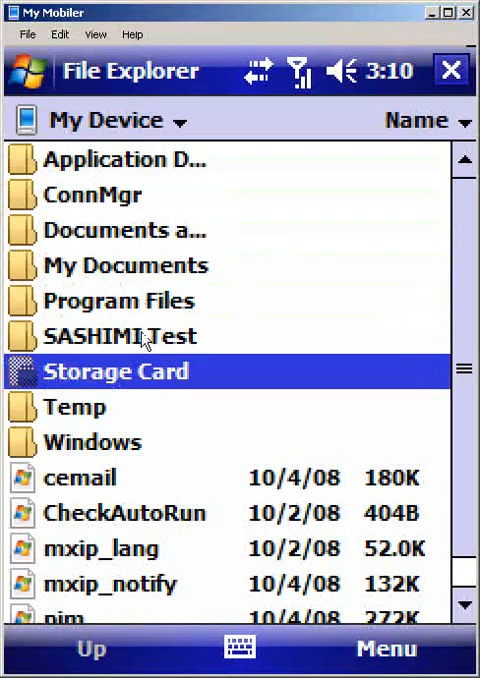
left_click(120, 336)
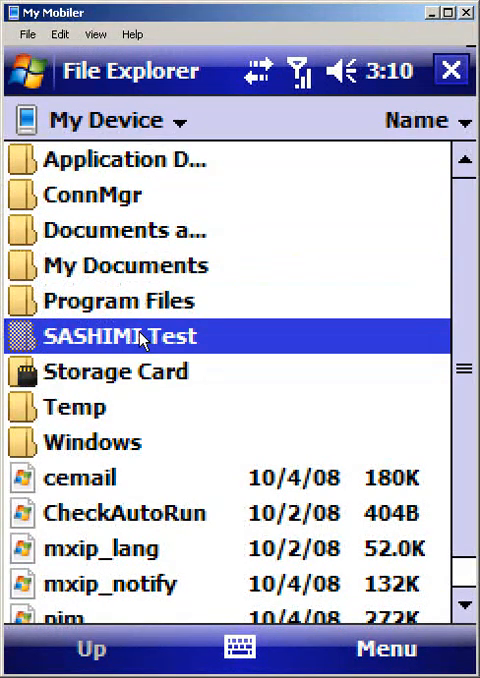
double_click(122, 335)
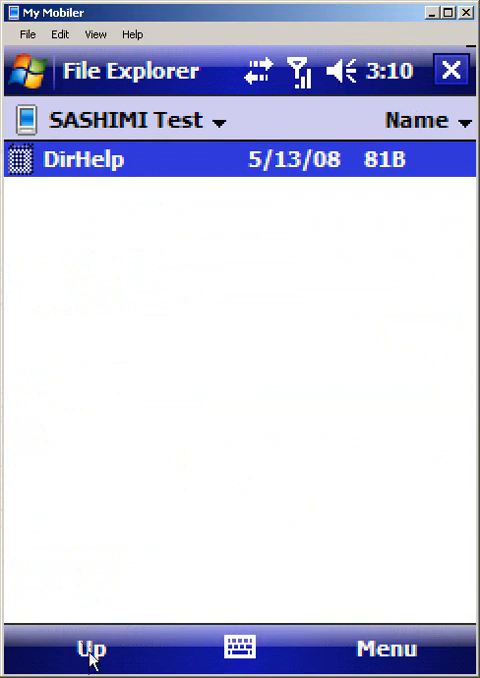
Return to the root and confirm Windows\Start Menu\Programs lists the Makisu shortcut
left_click(90, 648)
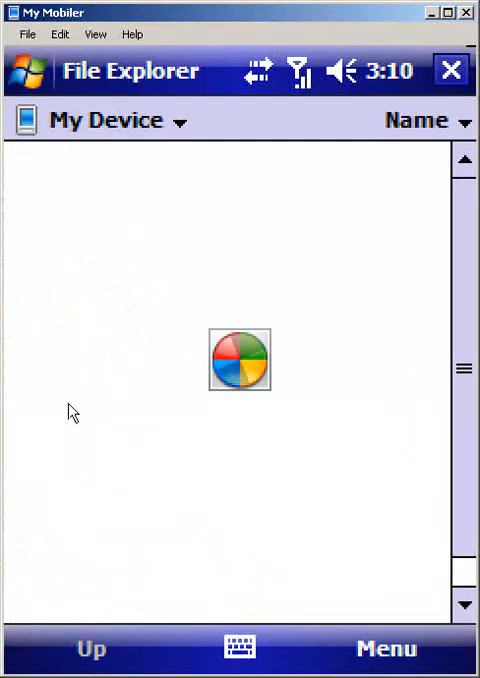
double_click(239, 359)
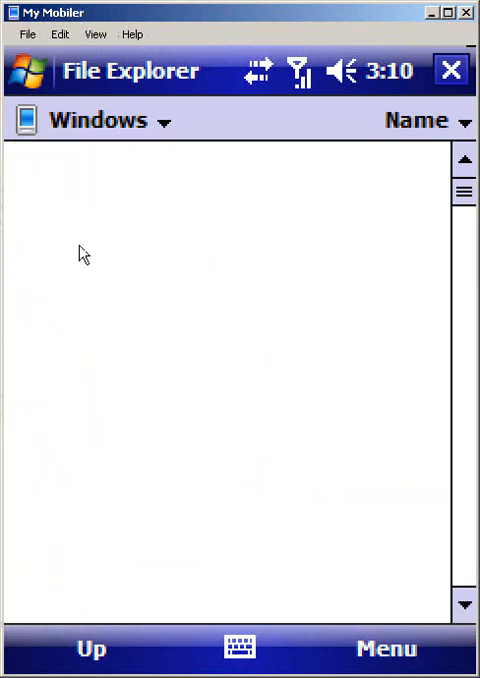
left_click(110, 120)
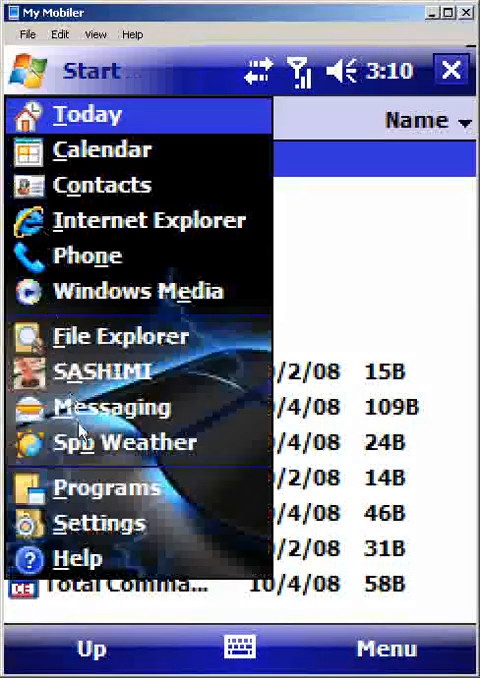
left_click(105, 488)
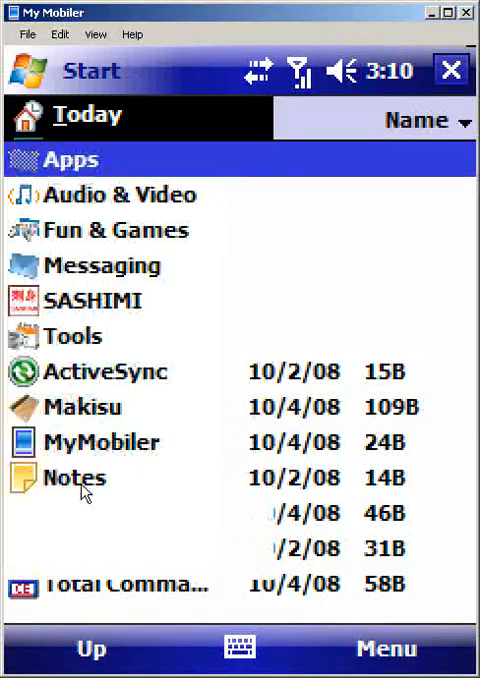